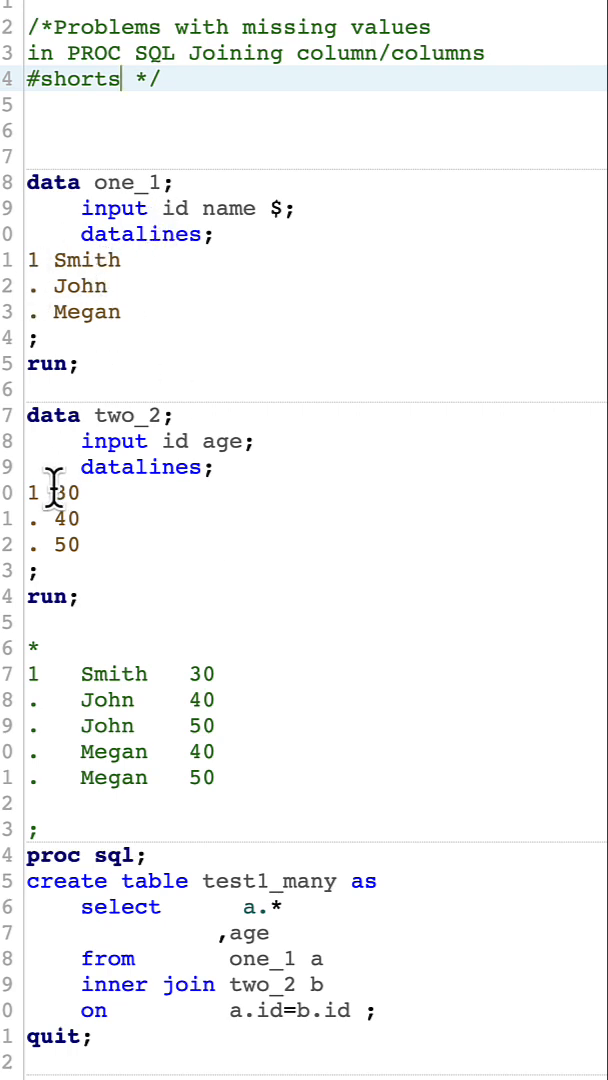
{"action": "mouse_move", "coordinate": [264, 380]}
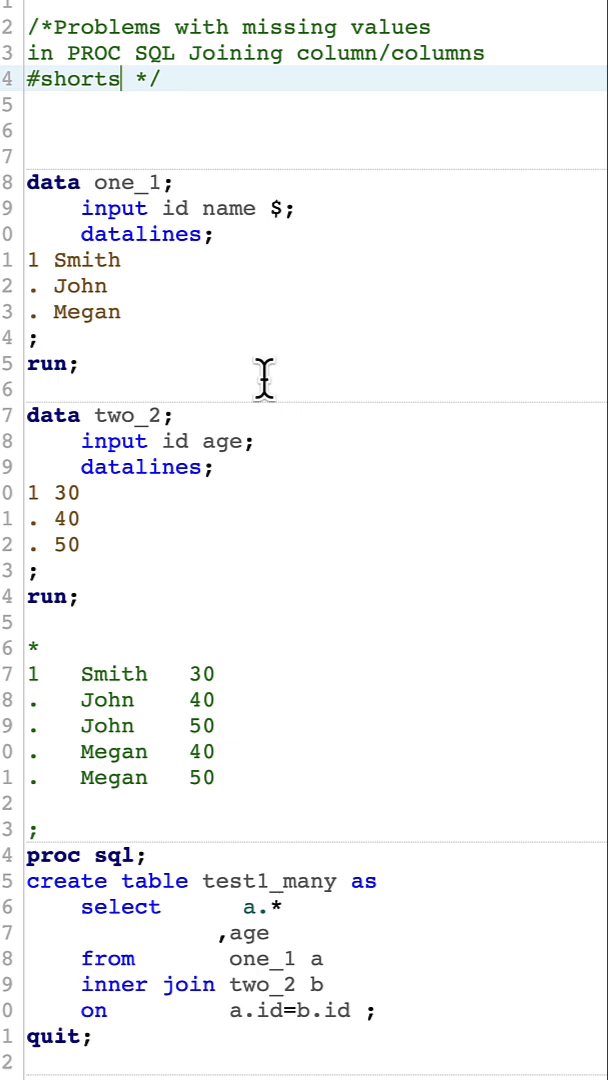
{"action": "mouse_move", "coordinate": [160, 440]}
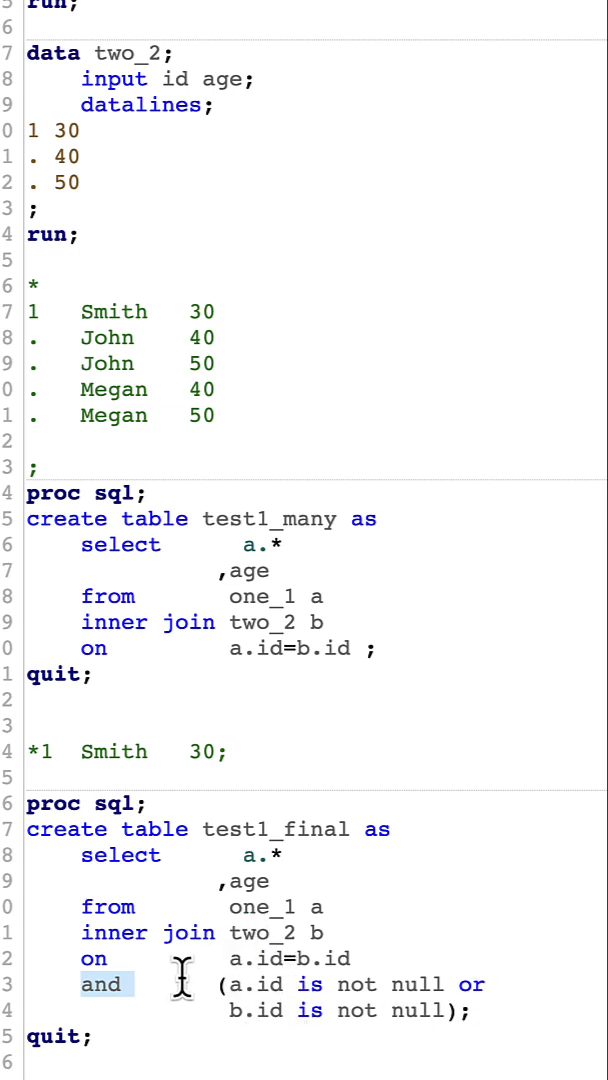
{"action": "mouse_move", "coordinate": [244, 750]}
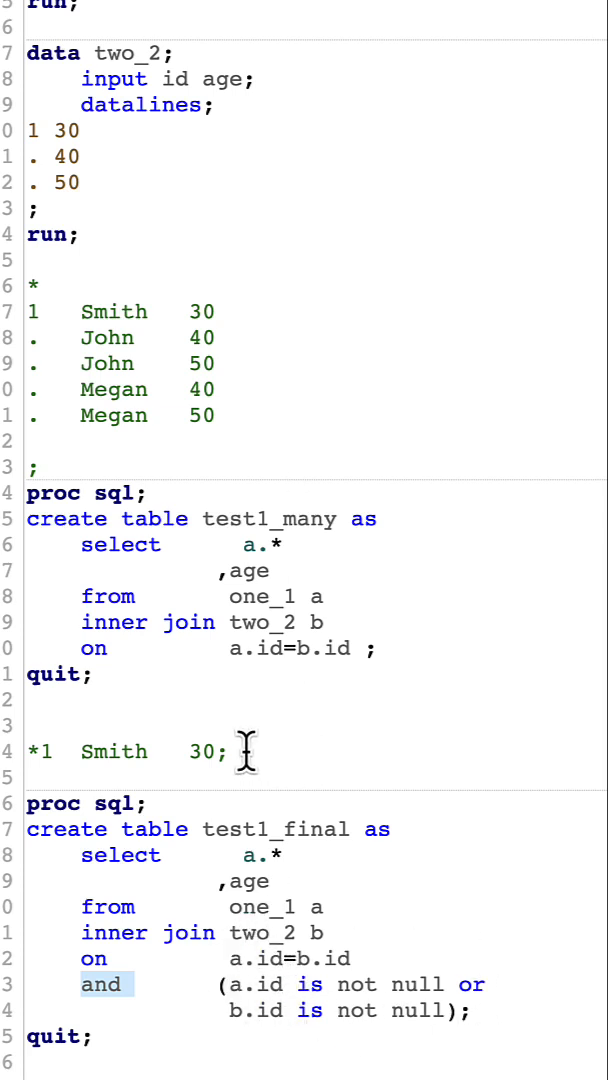